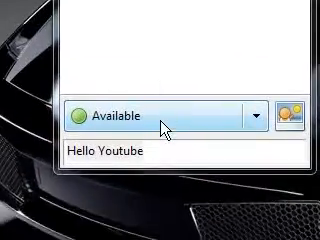
# - Review the status choices (Available, Chatty, Away) and show the Buddies menu actions
pyautogui.click(264, 110)
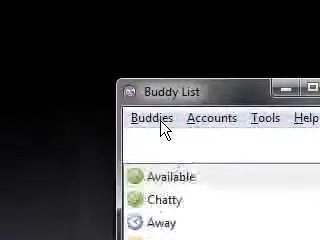
pyautogui.click(150, 118)
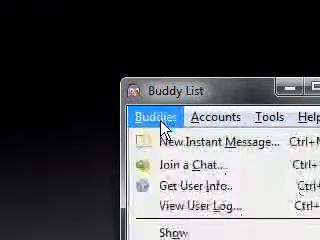